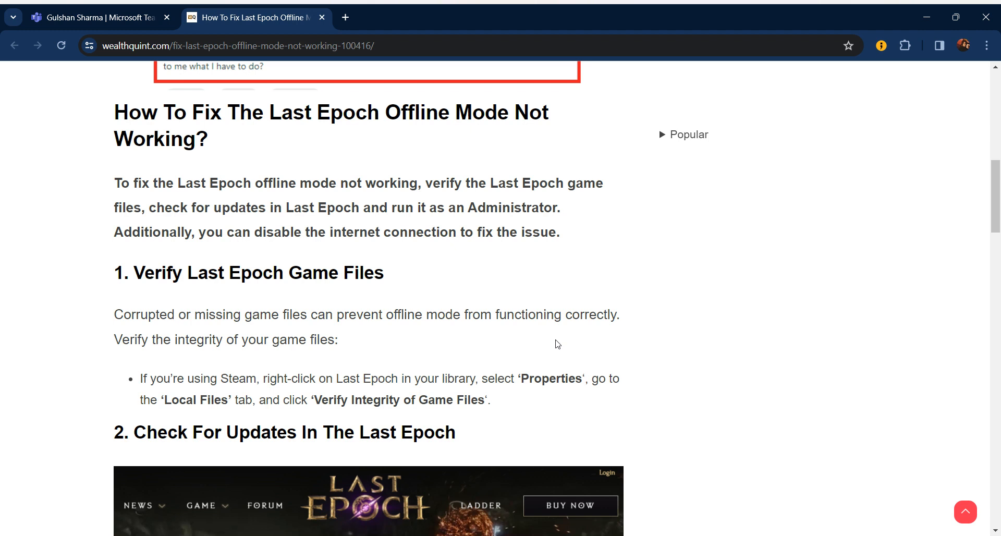
pyautogui.scroll(-3)
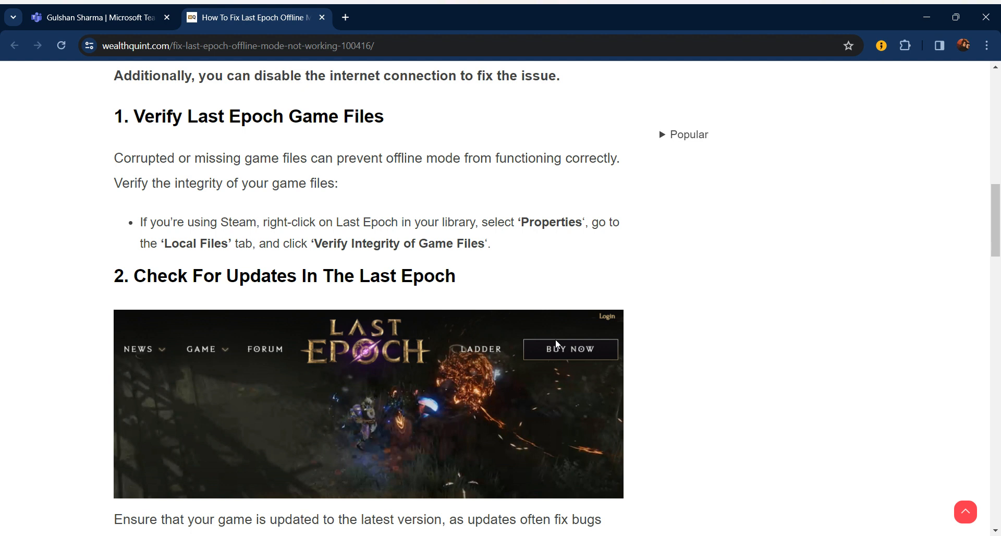
pyautogui.scroll(-3)
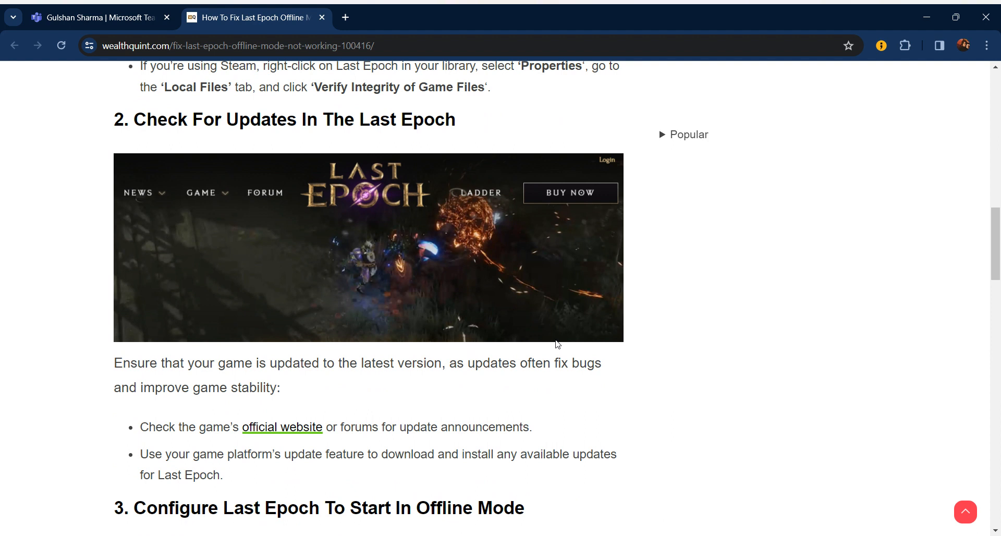
pyautogui.scroll(-3)
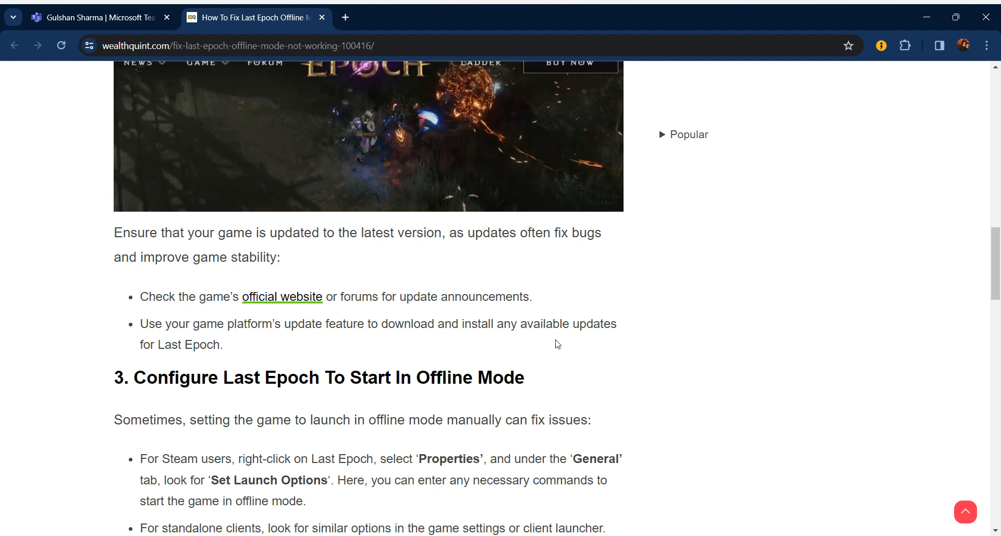
pyautogui.scroll(-3)
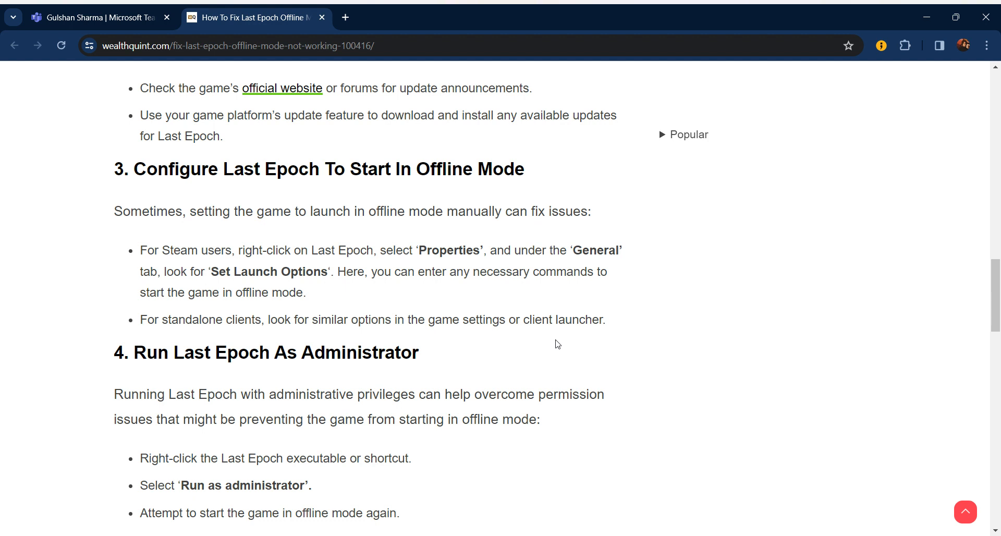
pyautogui.scroll(-3)
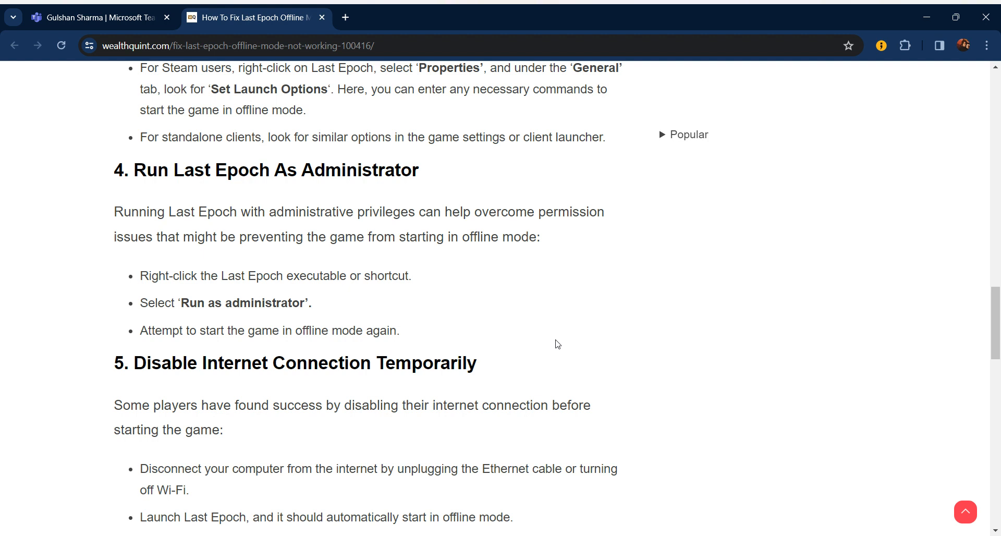
pyautogui.scroll(-3)
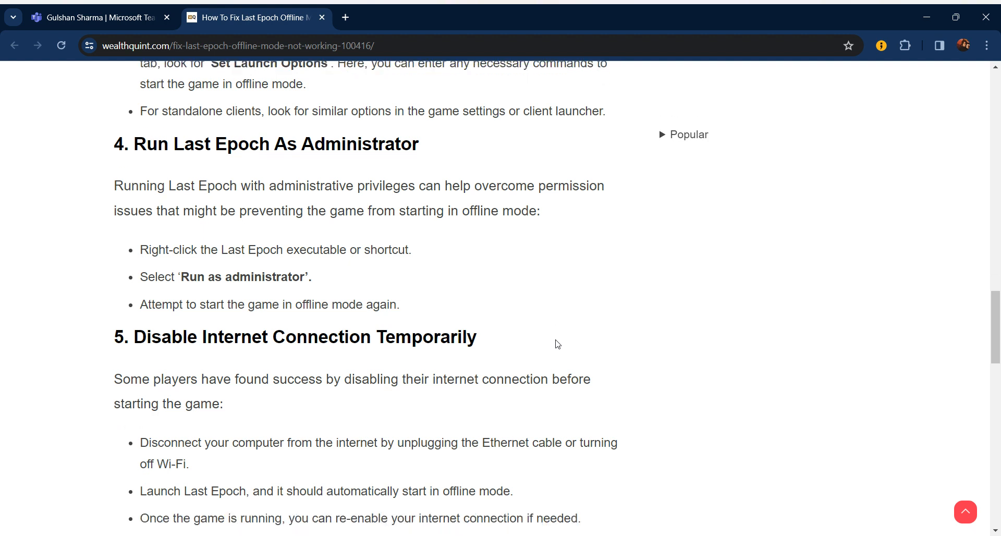
pyautogui.scroll(-3)
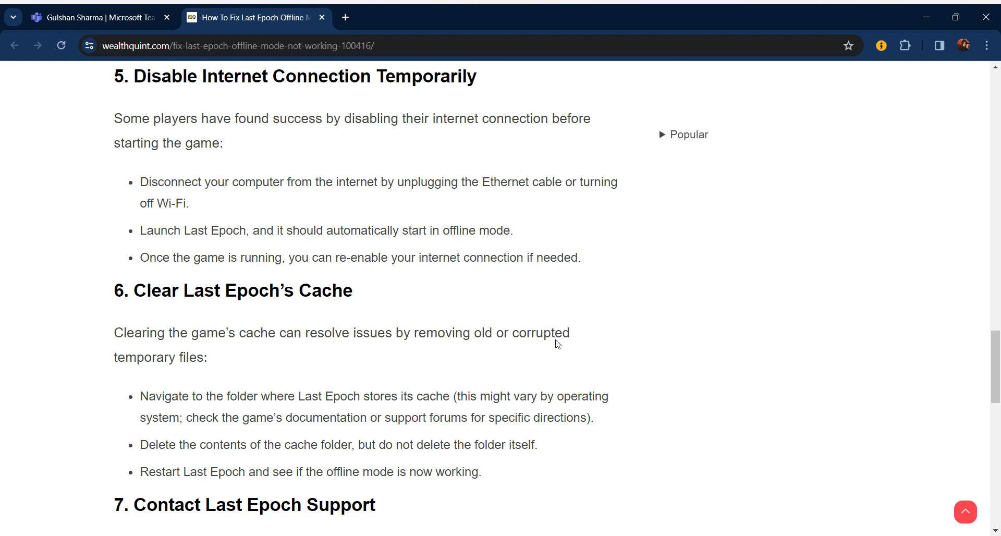
pyautogui.scroll(-3)
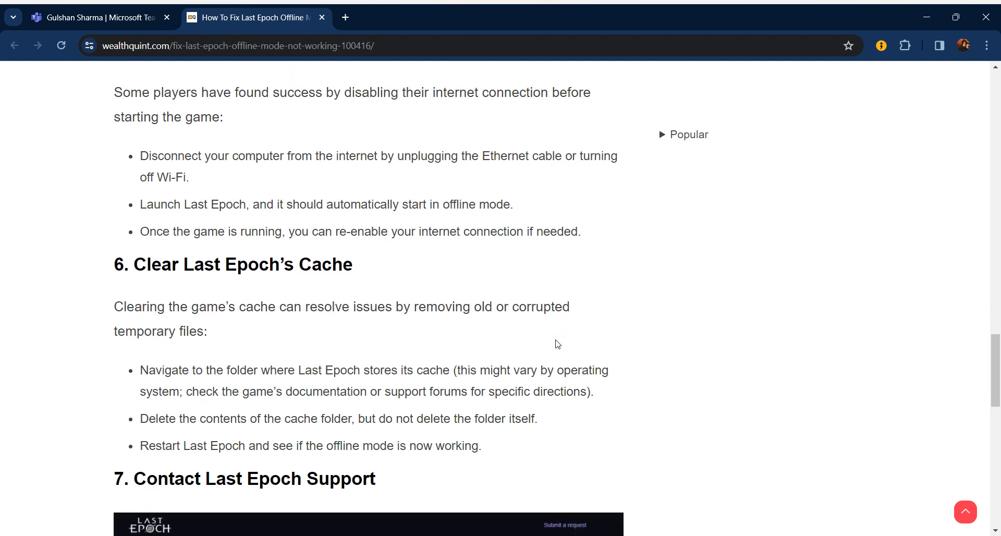
pyautogui.scroll(-3)
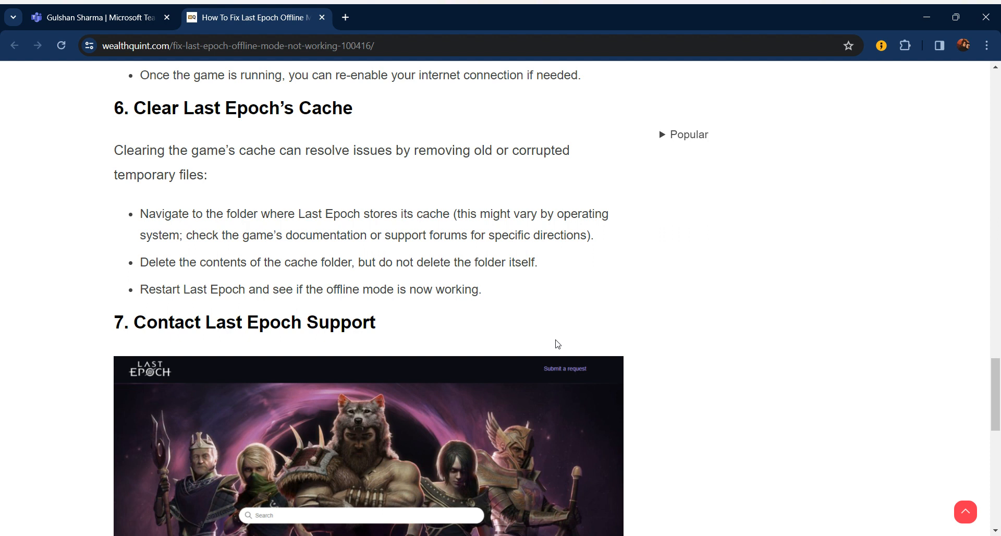
pyautogui.scroll(-3)
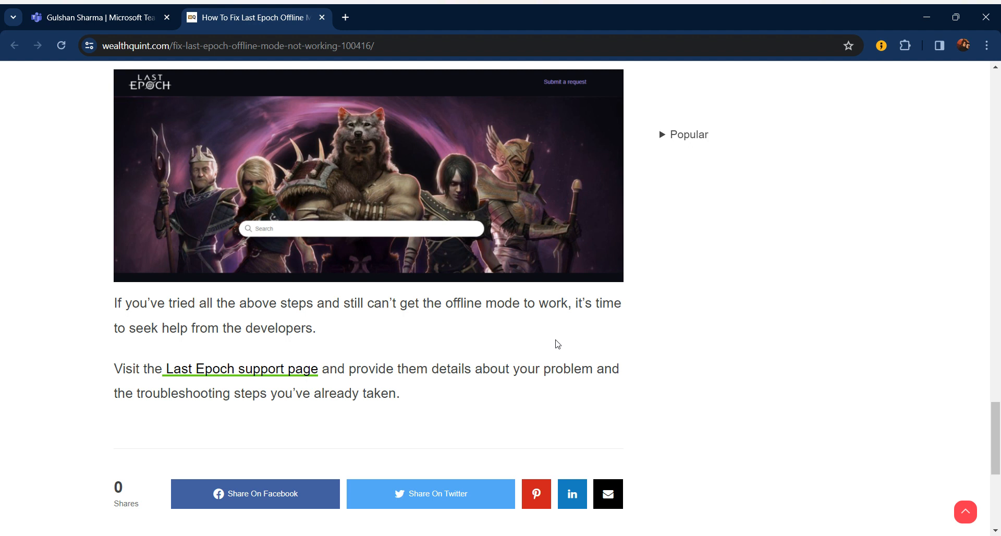
pyautogui.moveTo(565, 453)
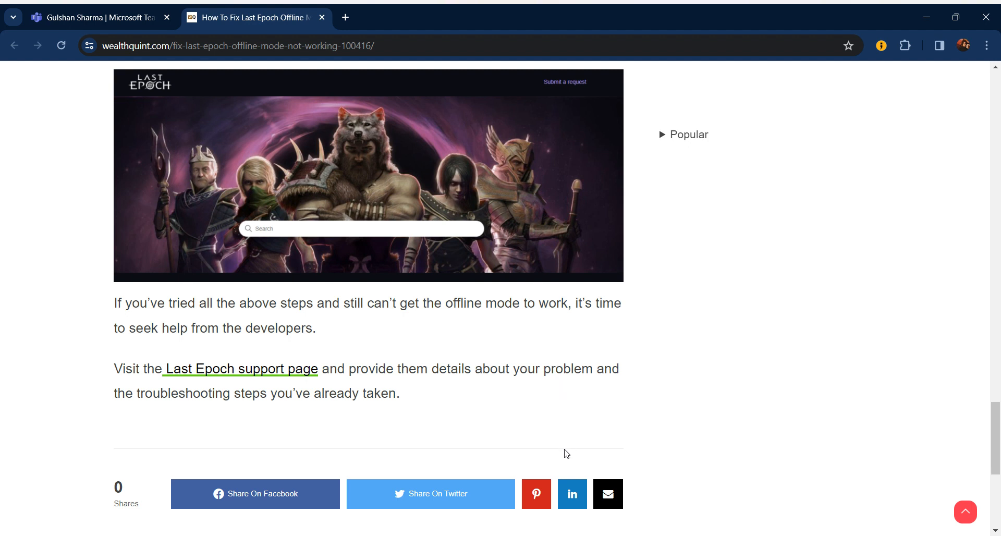